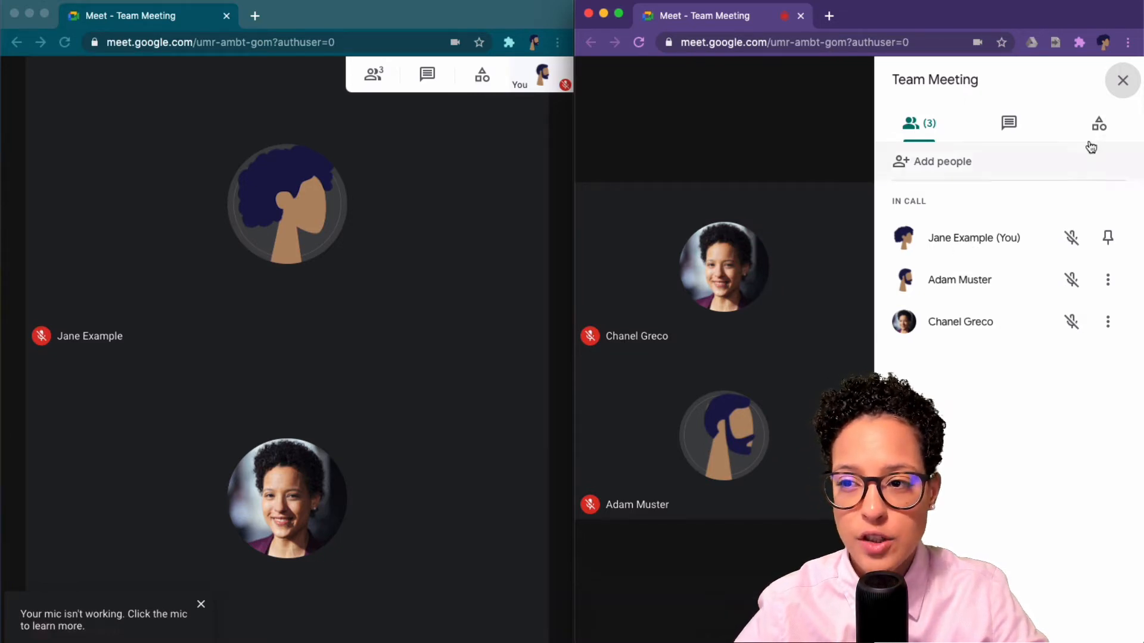
Close the People panel in the host's Meet window
click(1122, 80)
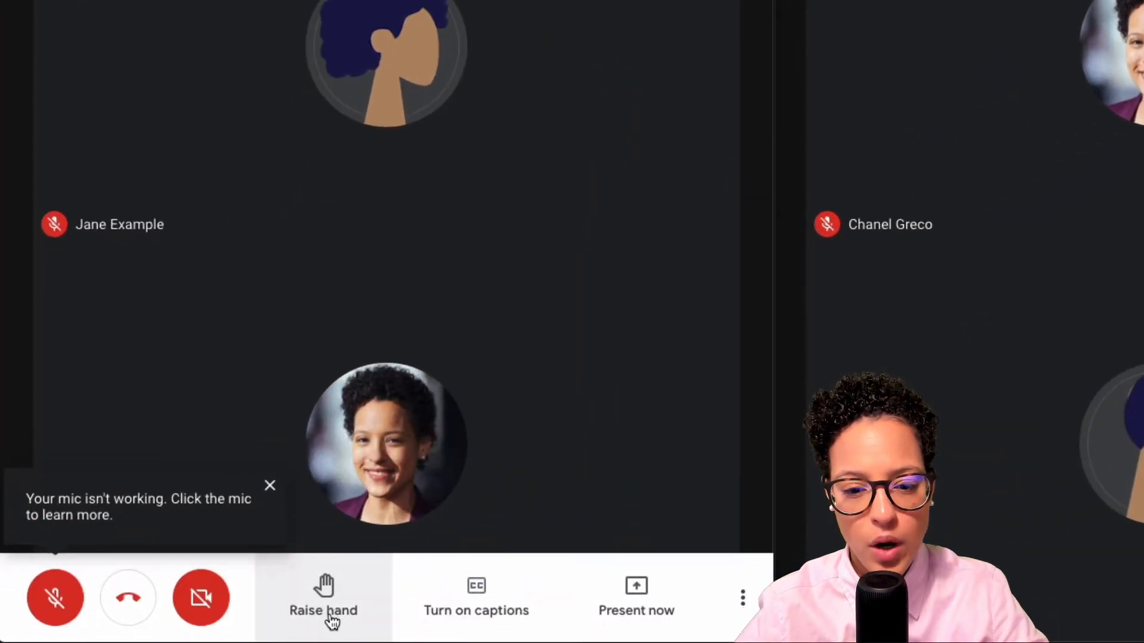
click(323, 598)
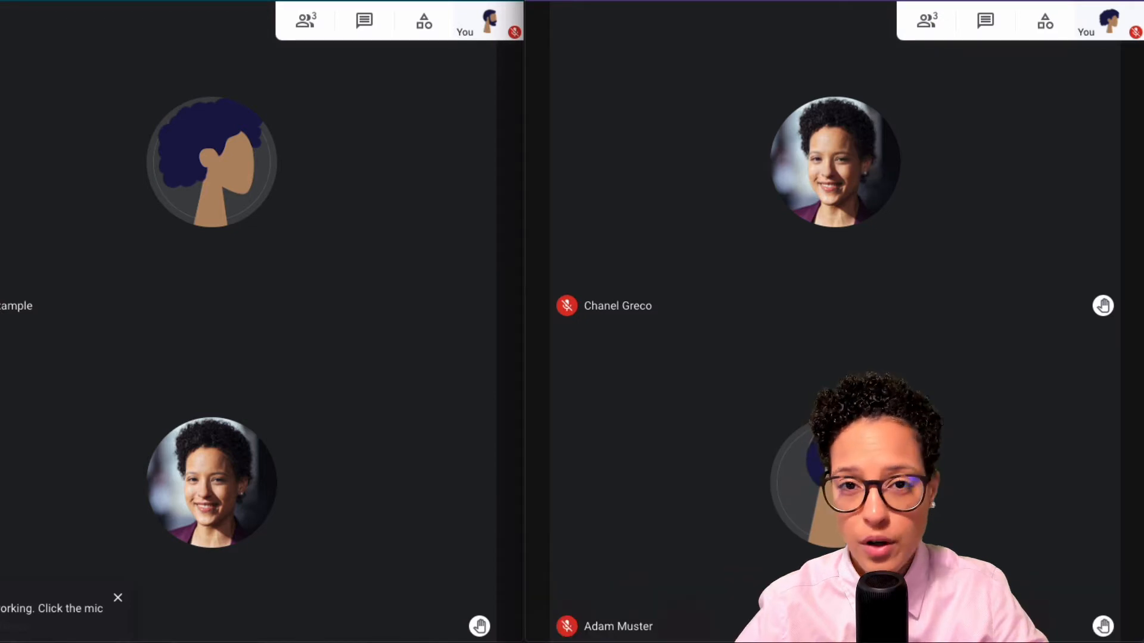
mouse_move(1004, 195)
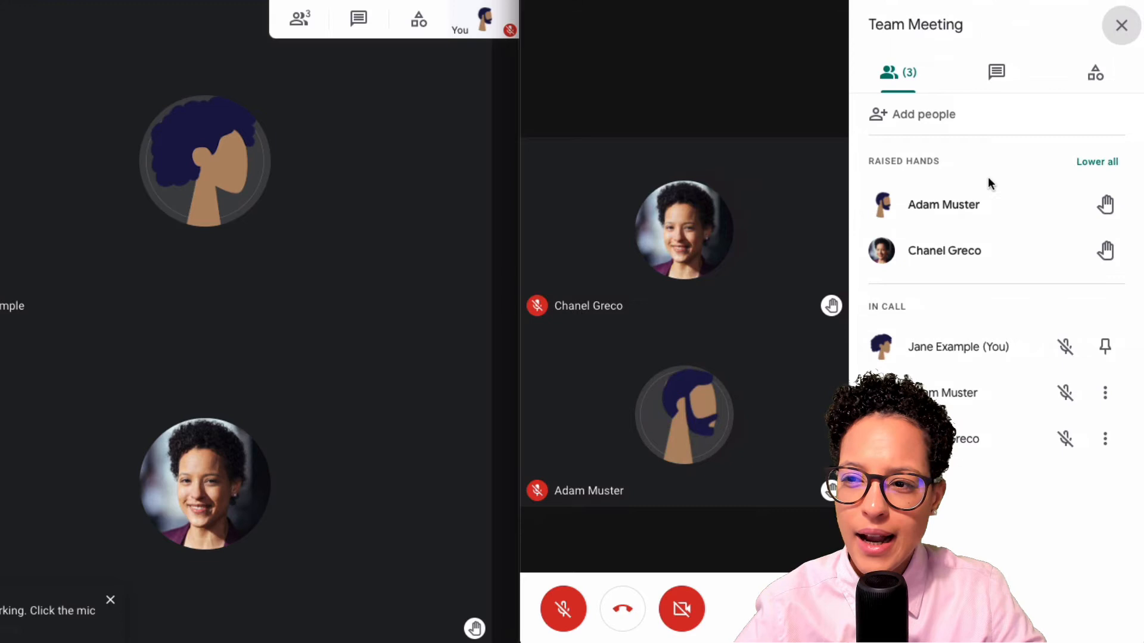
mouse_move(944, 204)
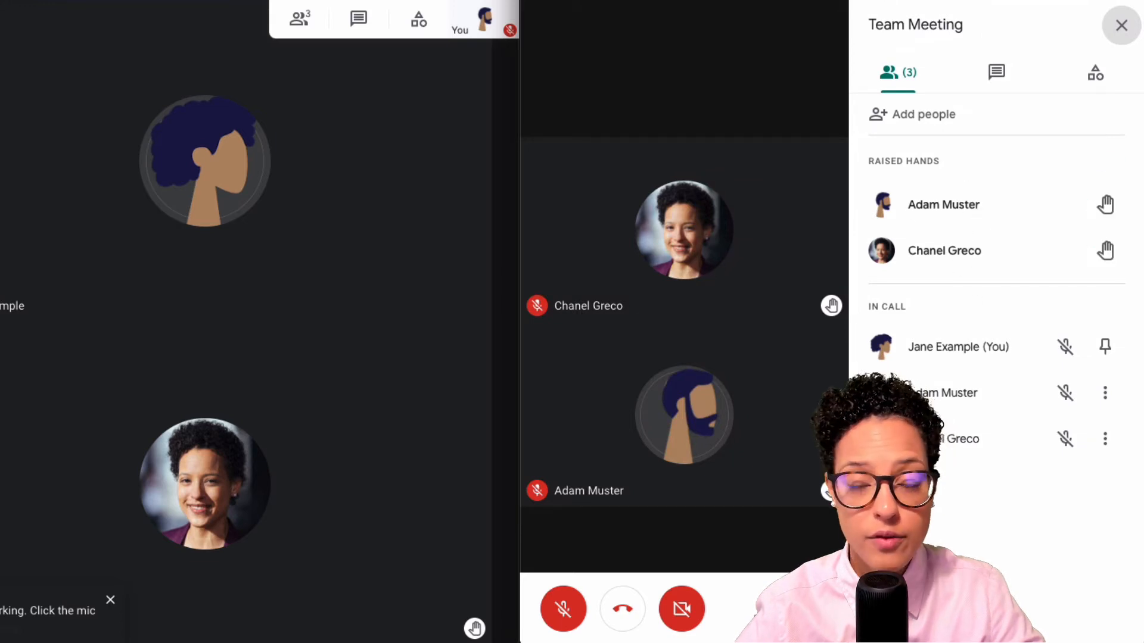
mouse_move(1104, 203)
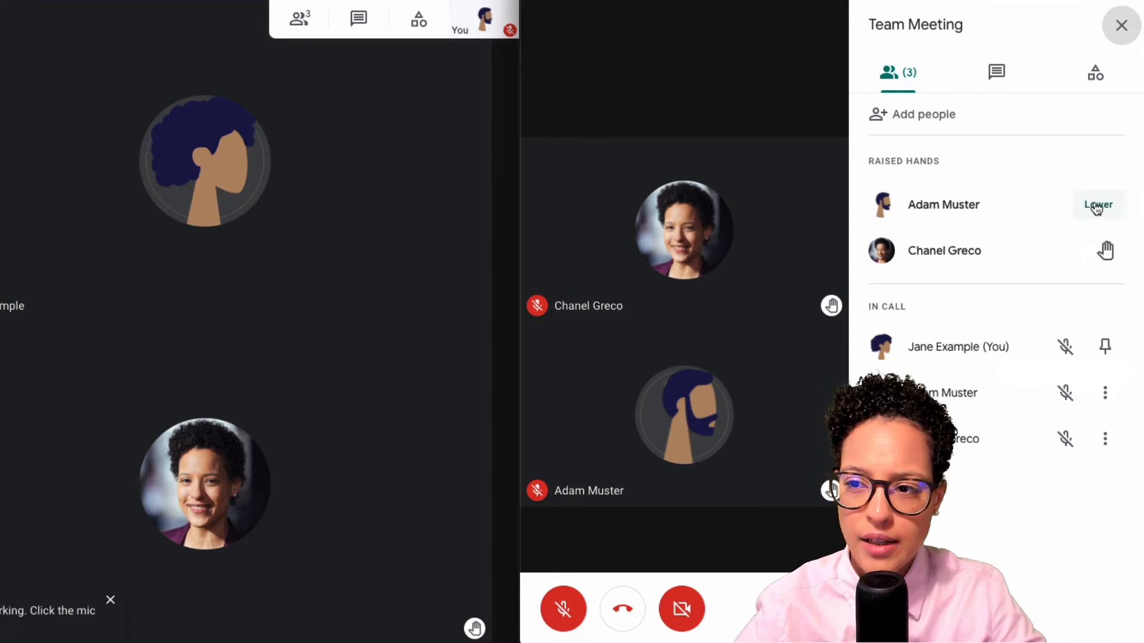
click(1097, 204)
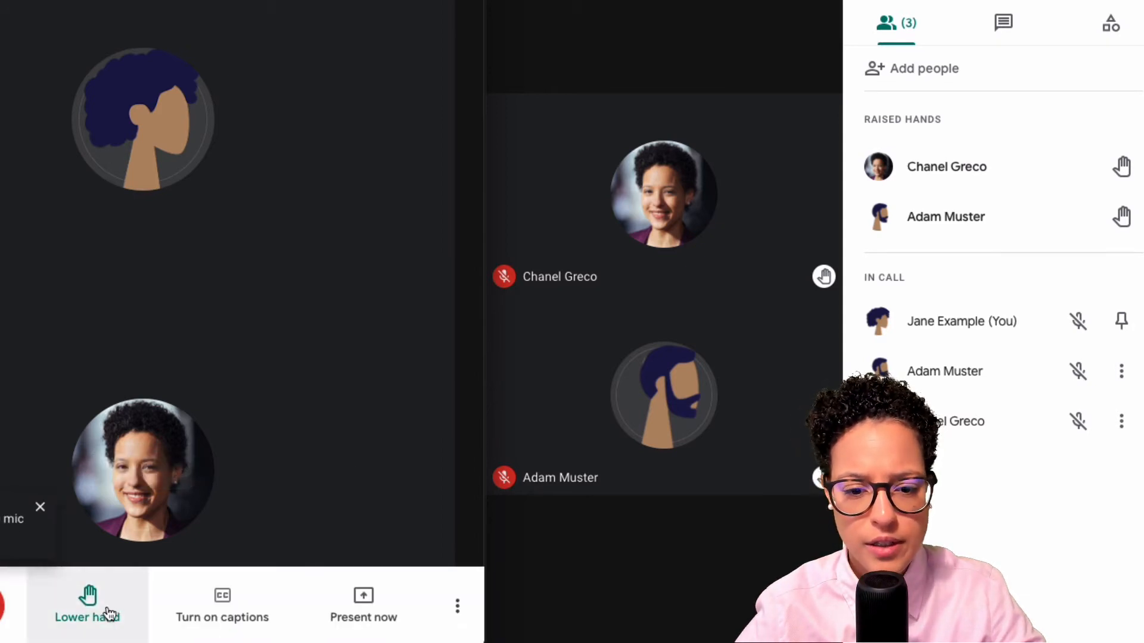
click(87, 606)
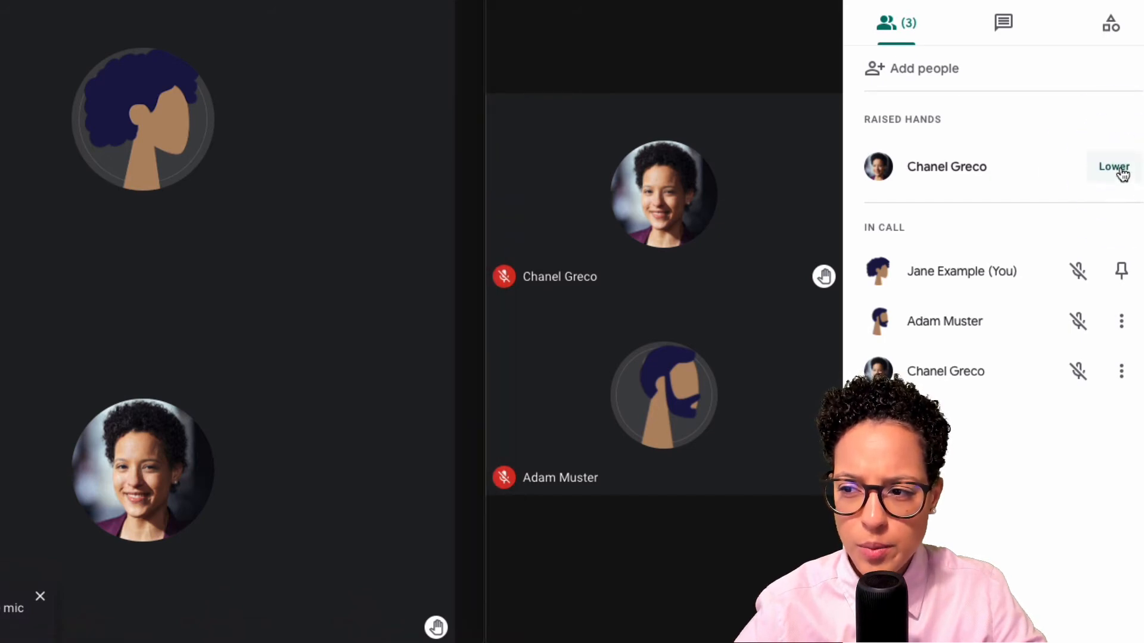
click(1112, 167)
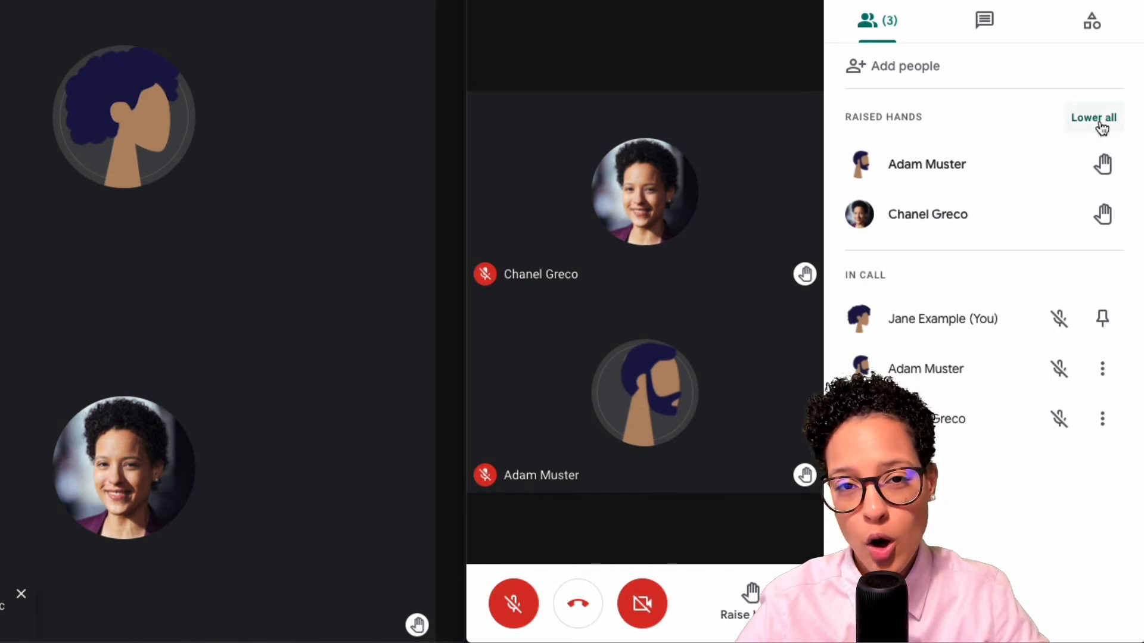
Lower all raised hands at once with Lower all in the host's panel
click(1092, 118)
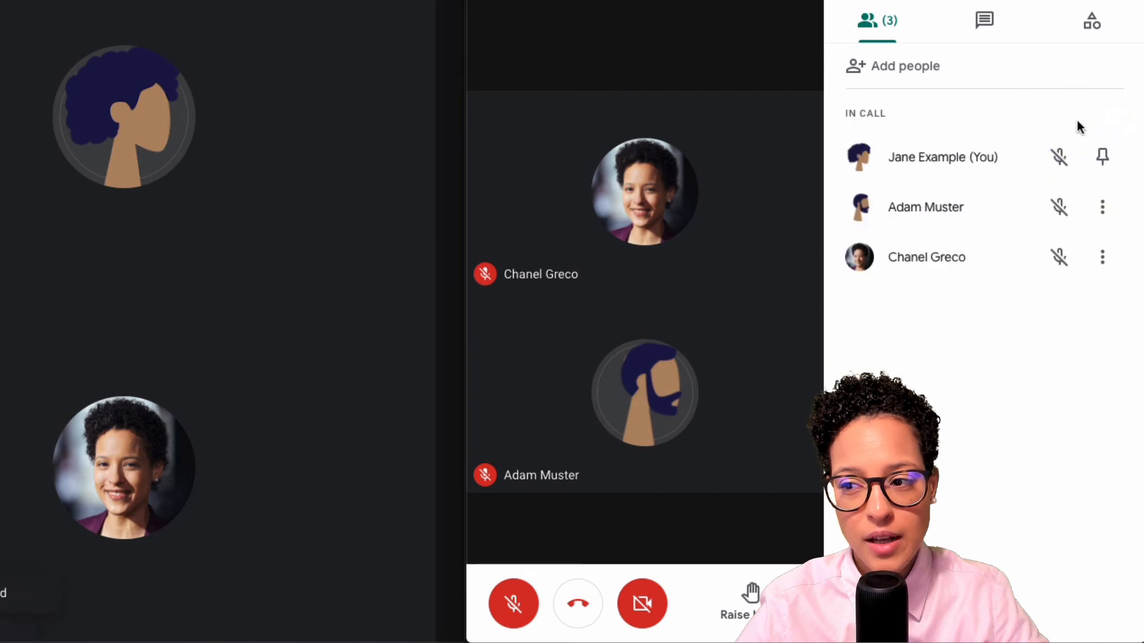